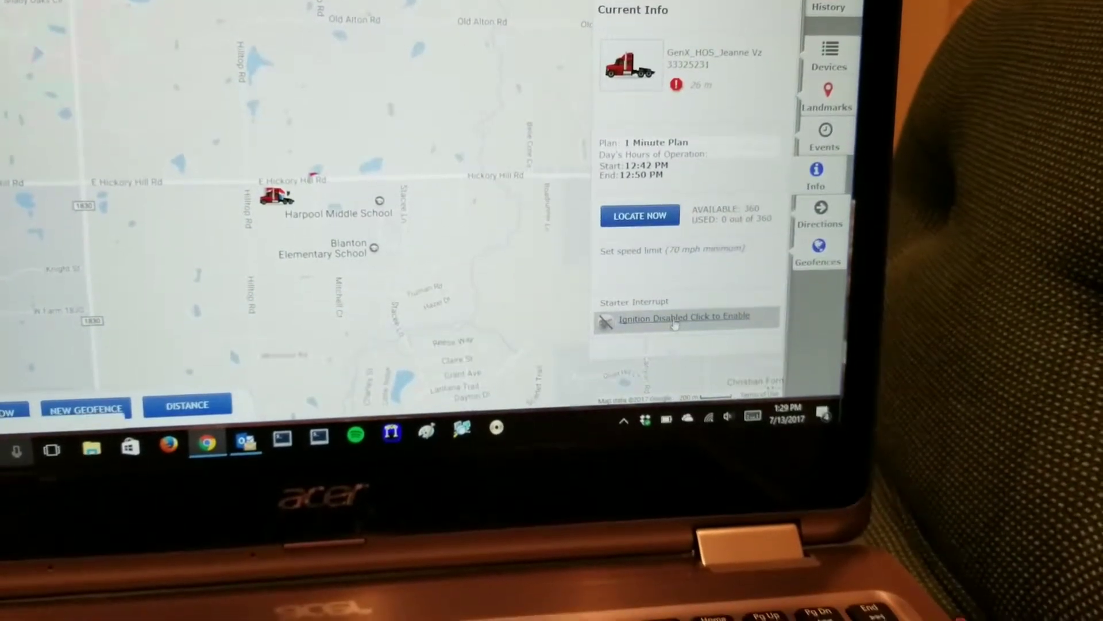
Switch the truck's starter interrupt from Ignition Disabled to Ignition Enabled in the Current Info panel.
{"action": "left_click", "coordinate": [681, 316]}
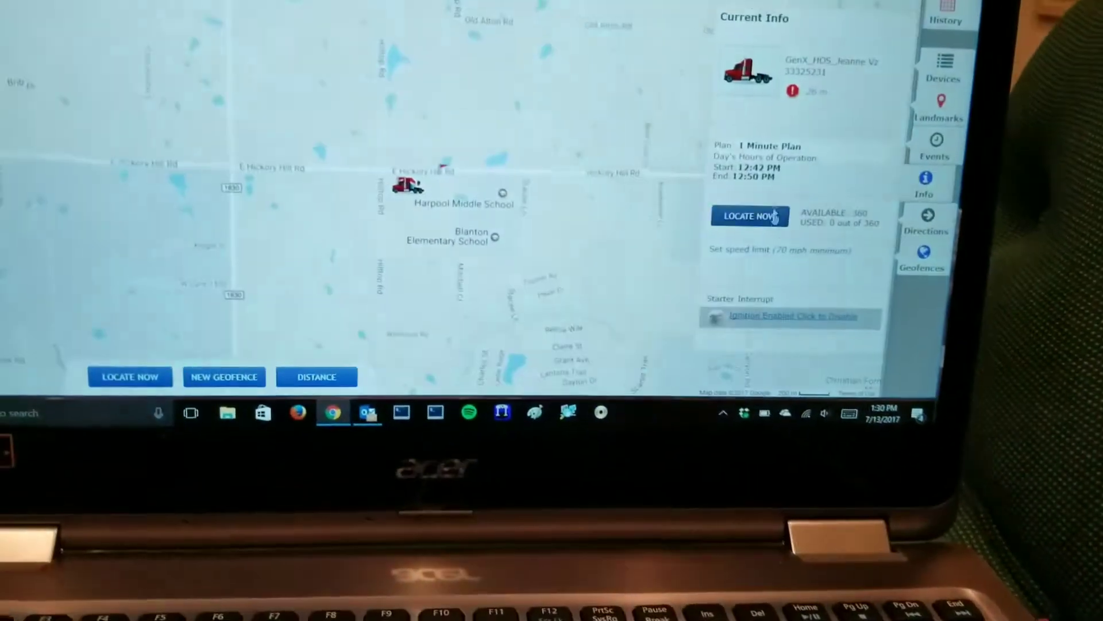